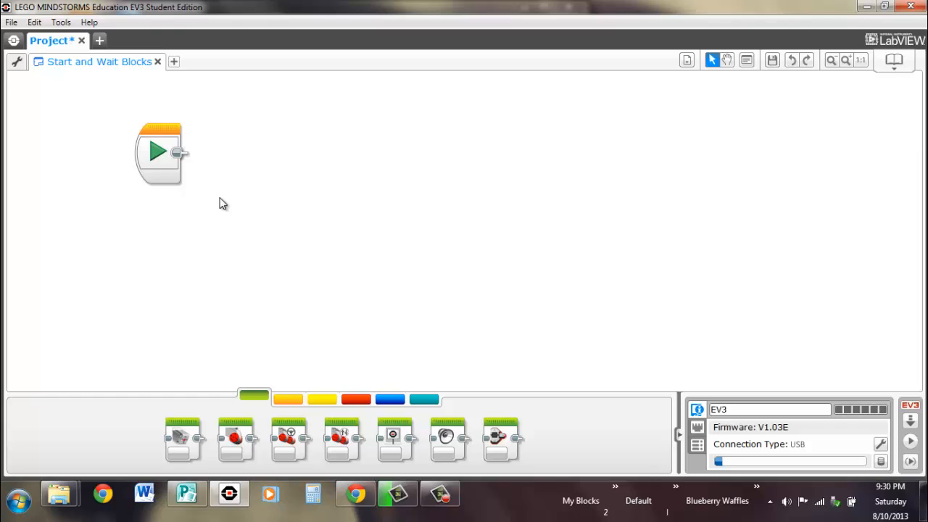
pyautogui.moveTo(266, 307)
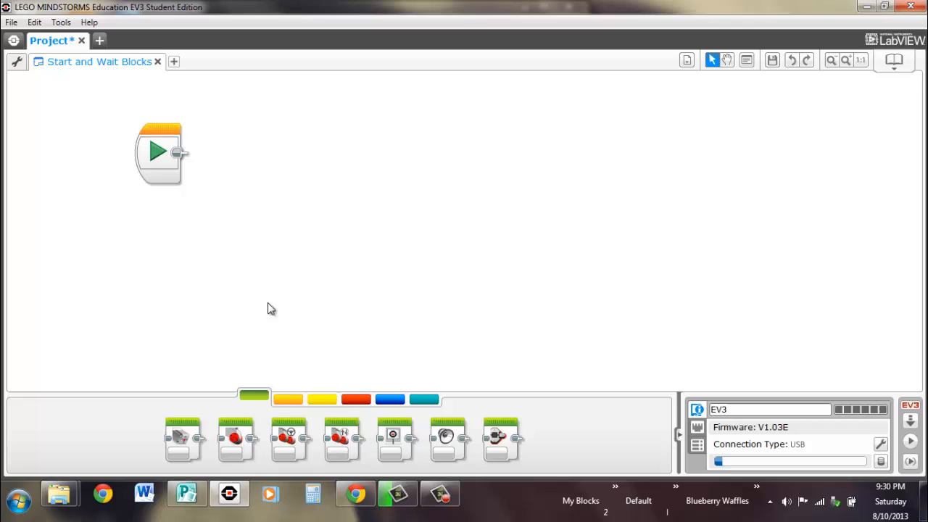
# Step: Show the orange Flow Control blocks in the programming palette
pyautogui.click(287, 399)
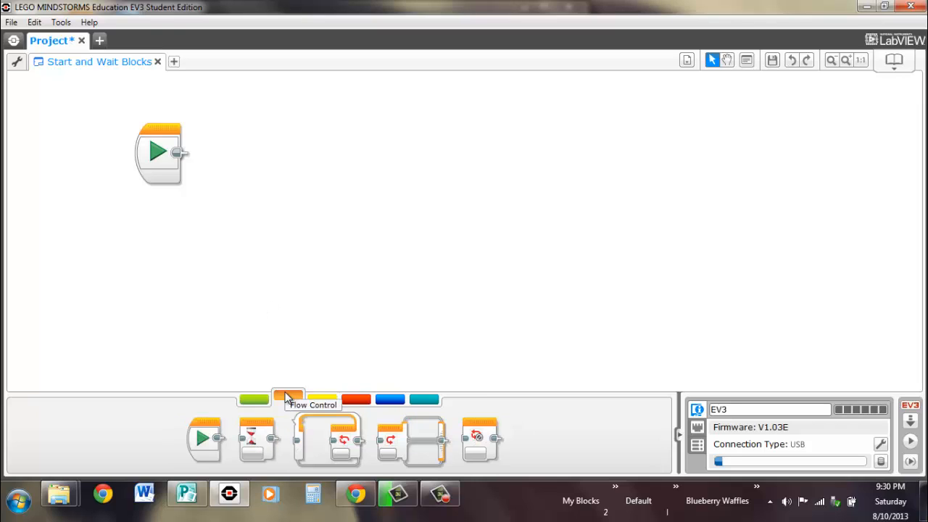
pyautogui.moveTo(244, 461)
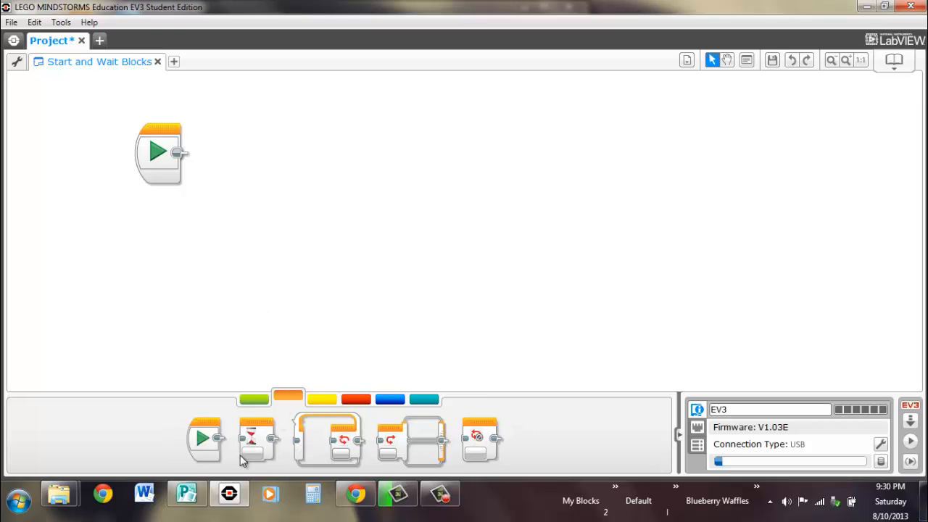
pyautogui.moveTo(255, 435)
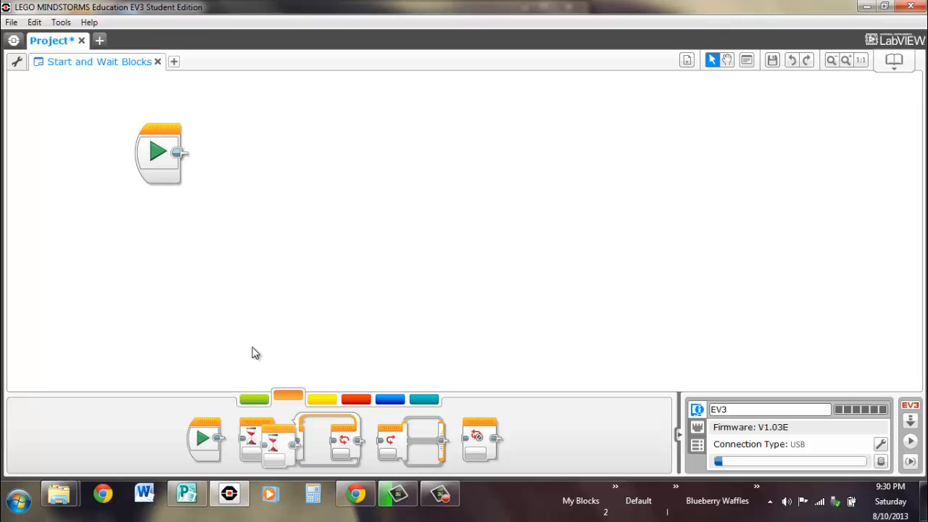
pyautogui.moveTo(258, 438); pyautogui.dragTo(297, 229)
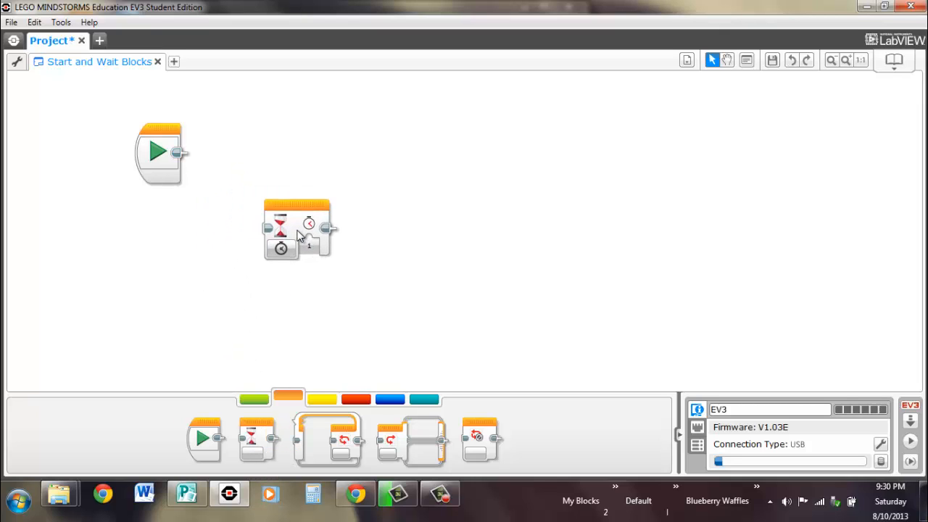
pyautogui.click(296, 226)
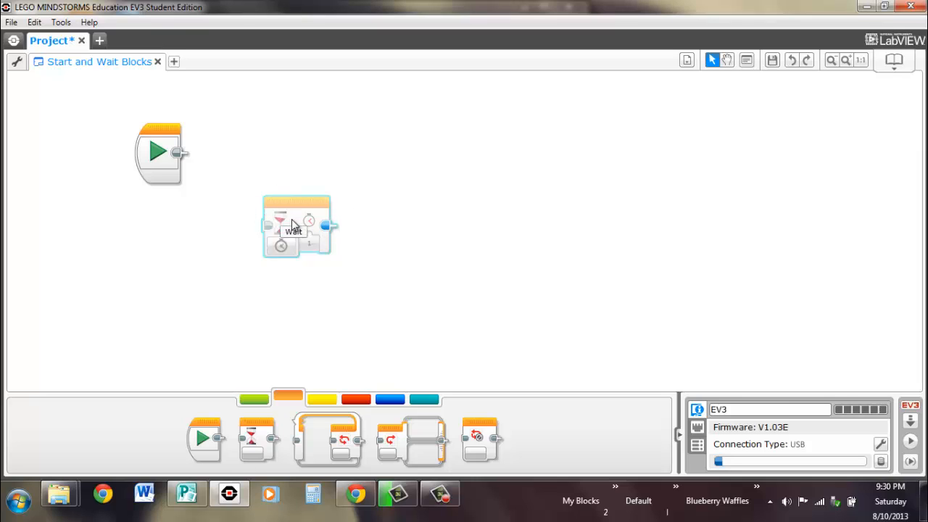
pyautogui.moveTo(295, 226); pyautogui.dragTo(217, 154)
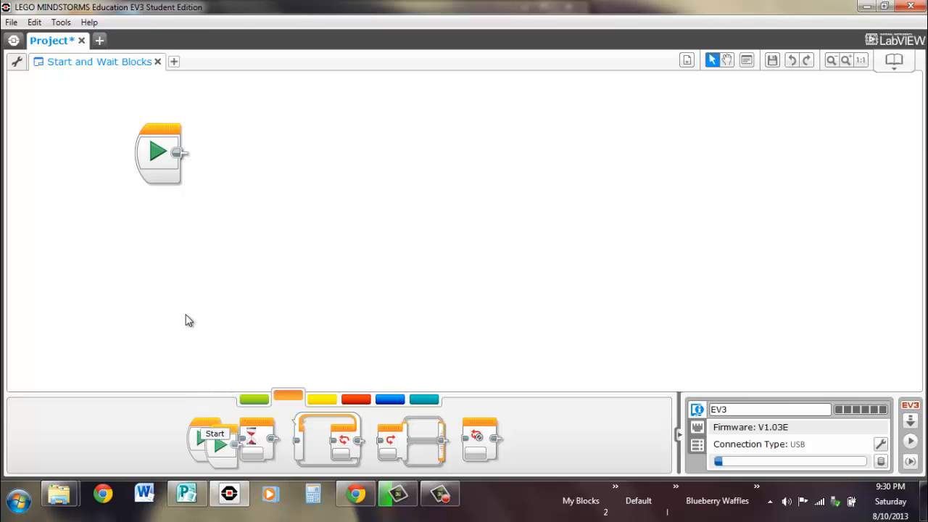
# Step: Place a second Start block below the first and show the green Action blocks
pyautogui.moveTo(215, 442); pyautogui.dragTo(158, 229)
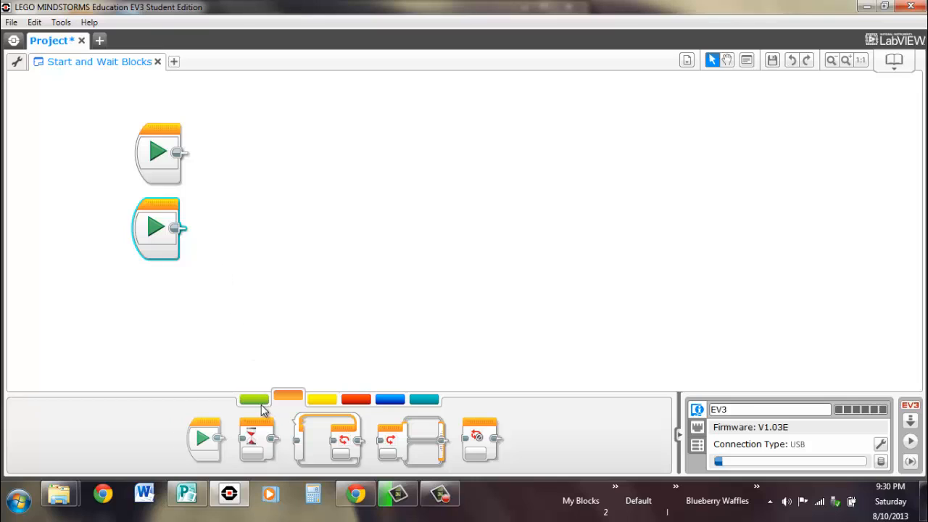
pyautogui.click(254, 400)
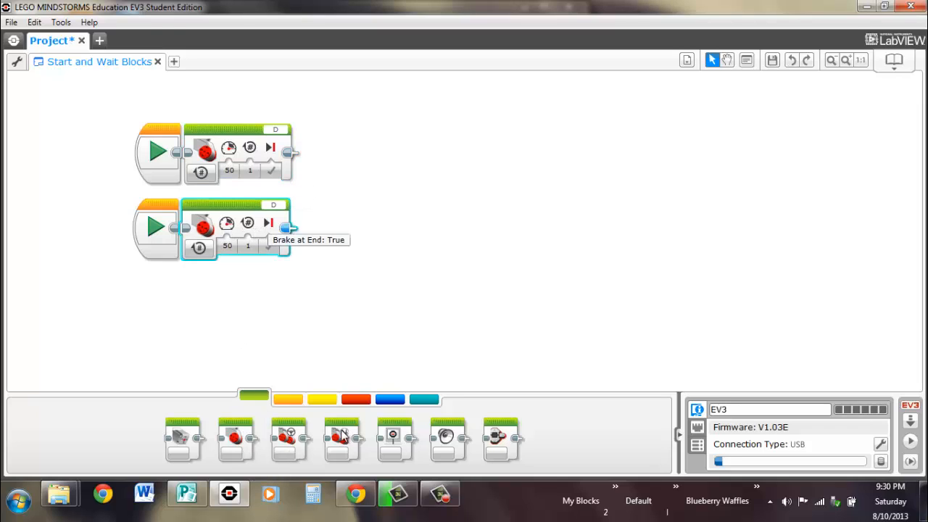
pyautogui.moveTo(322, 239)
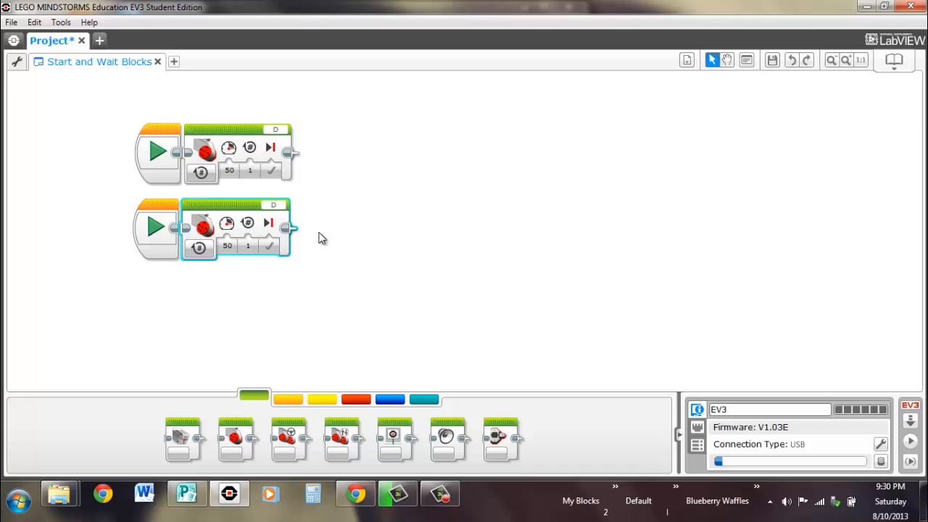
pyautogui.moveTo(206, 147)
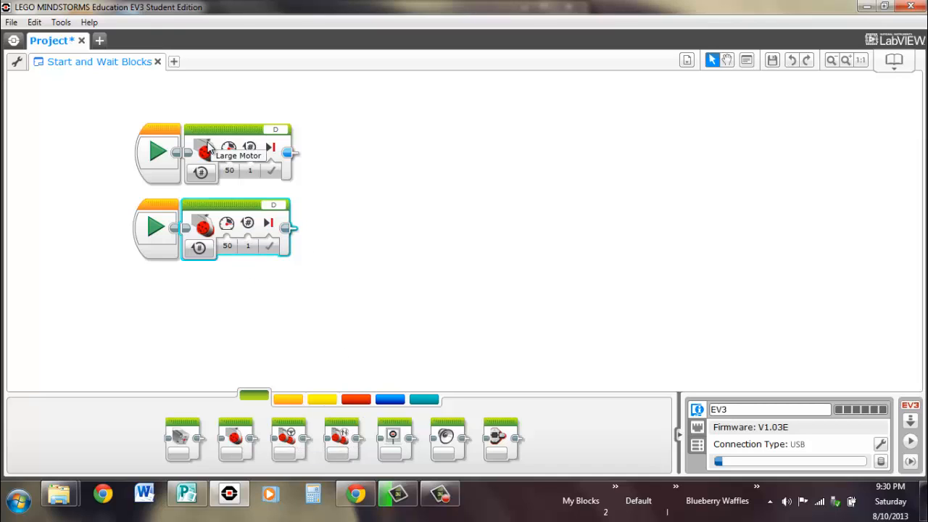
pyautogui.moveTo(197, 179)
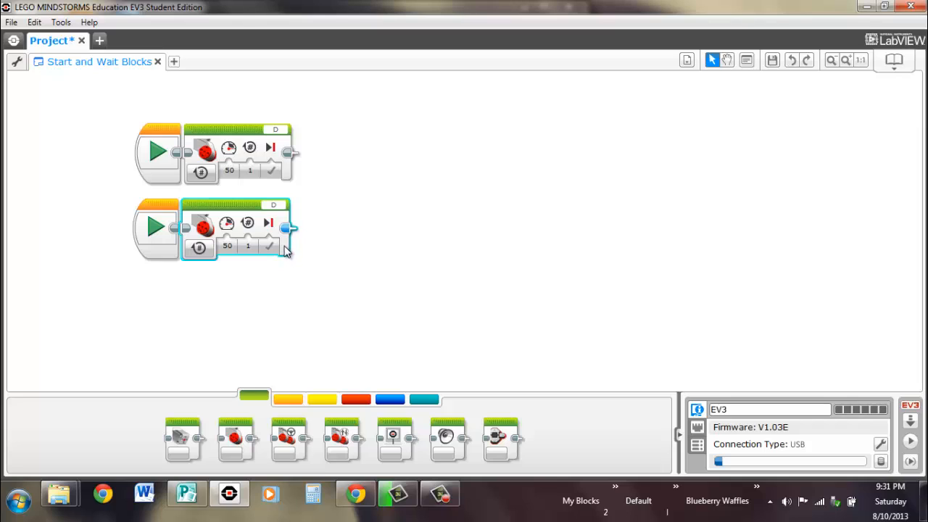
pyautogui.moveTo(283, 249)
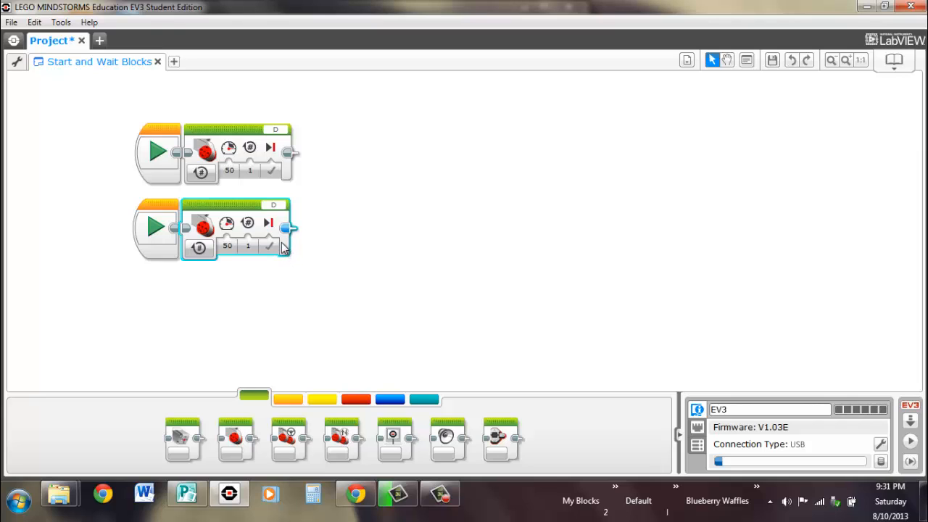
pyautogui.moveTo(284, 142)
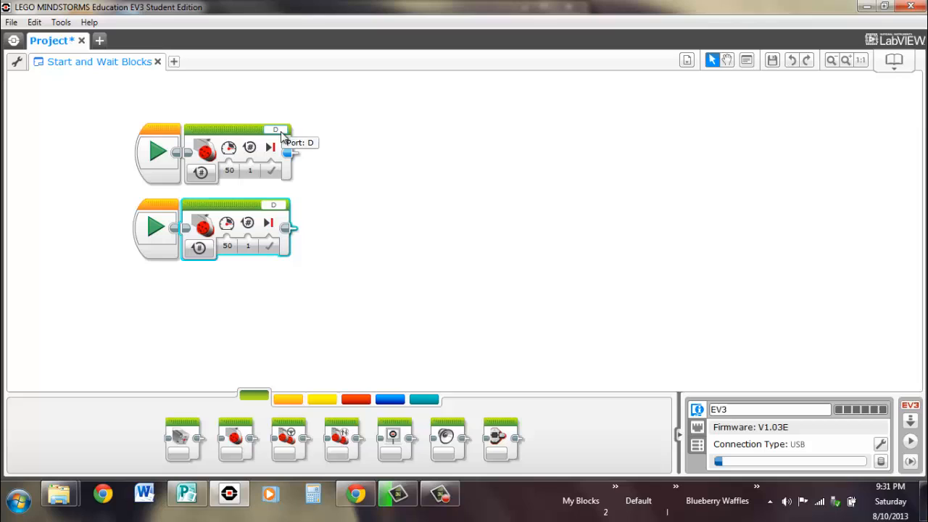
# Step: Assign port A to the upper Large Motor block
pyautogui.click(276, 131)
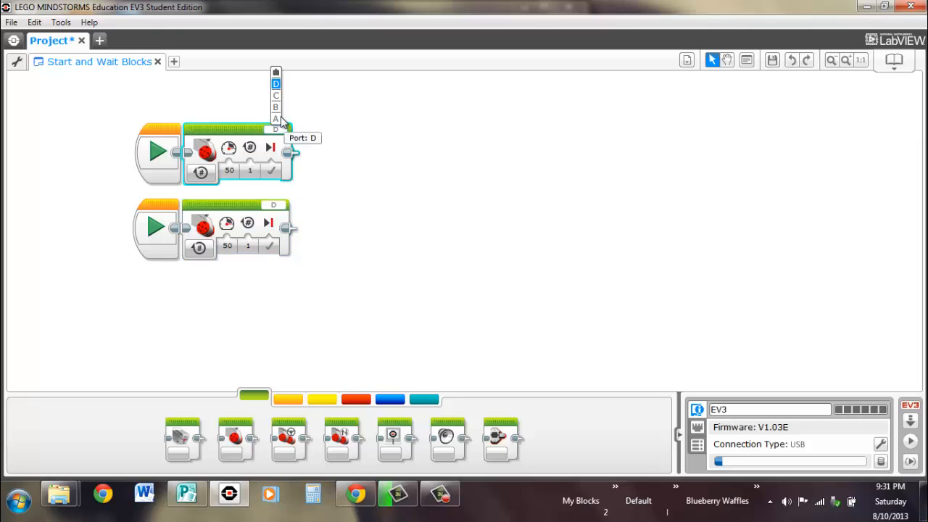
pyautogui.click(276, 119)
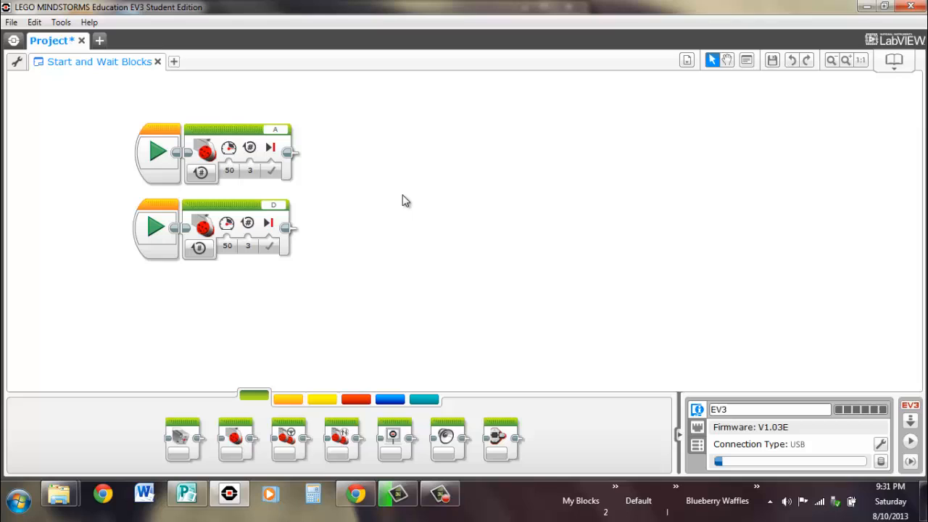
pyautogui.moveTo(484, 219)
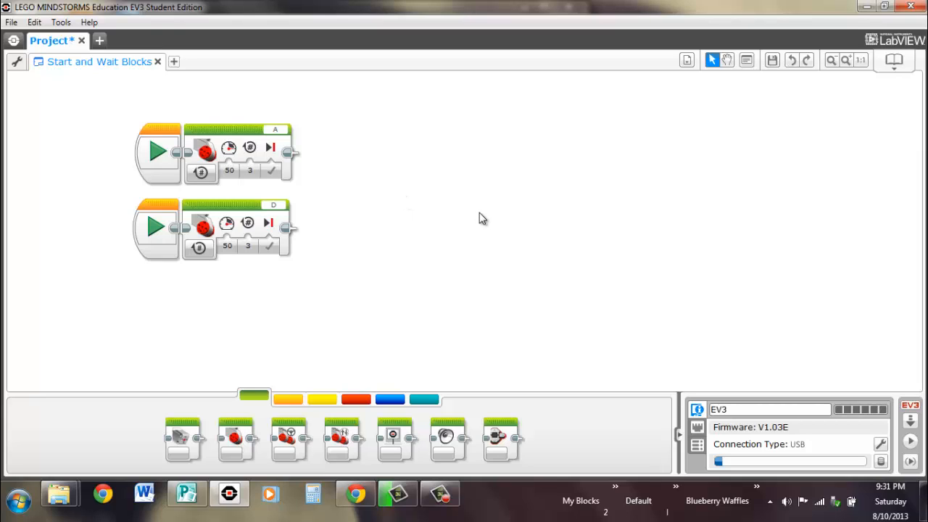
pyautogui.moveTo(879, 406)
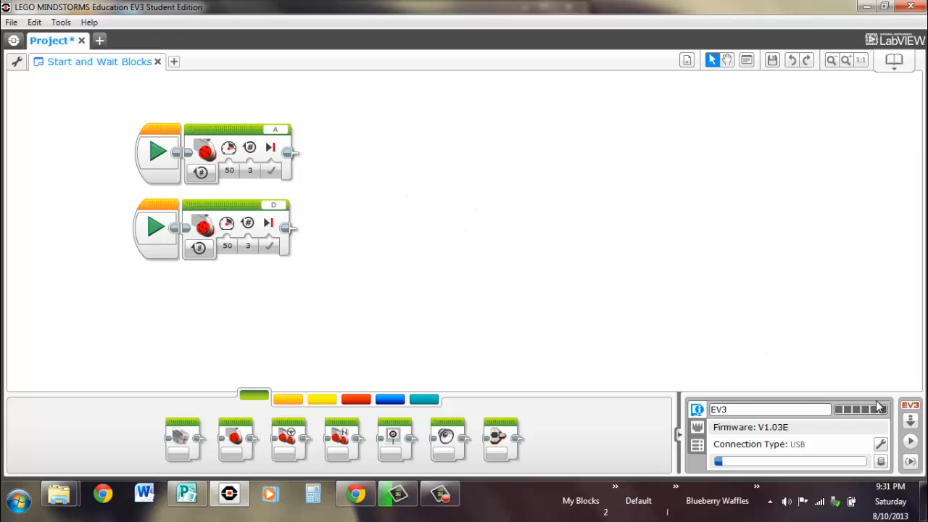
pyautogui.moveTo(910, 420)
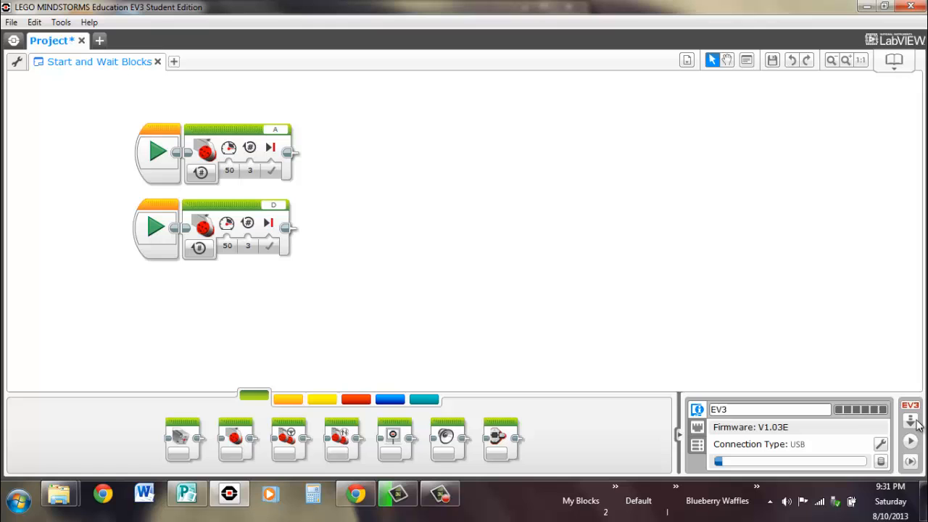
pyautogui.moveTo(763, 313)
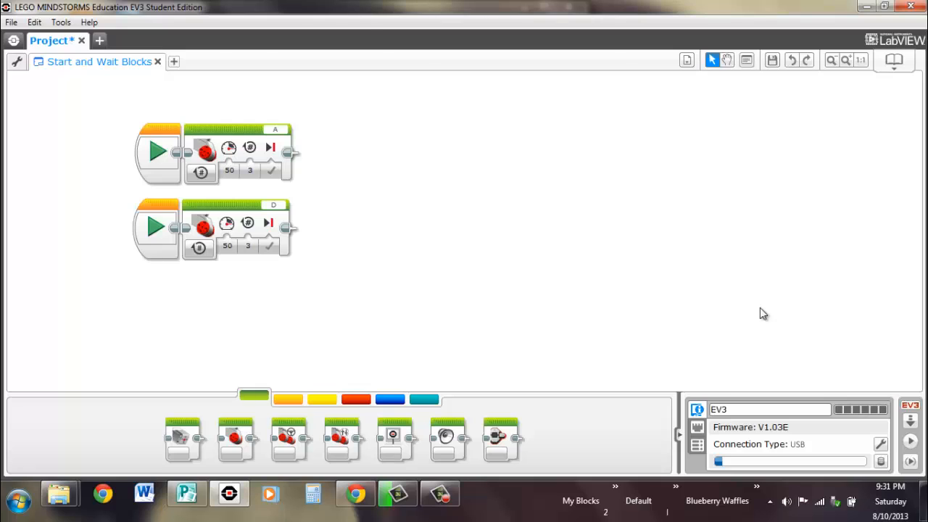
pyautogui.moveTo(615, 270)
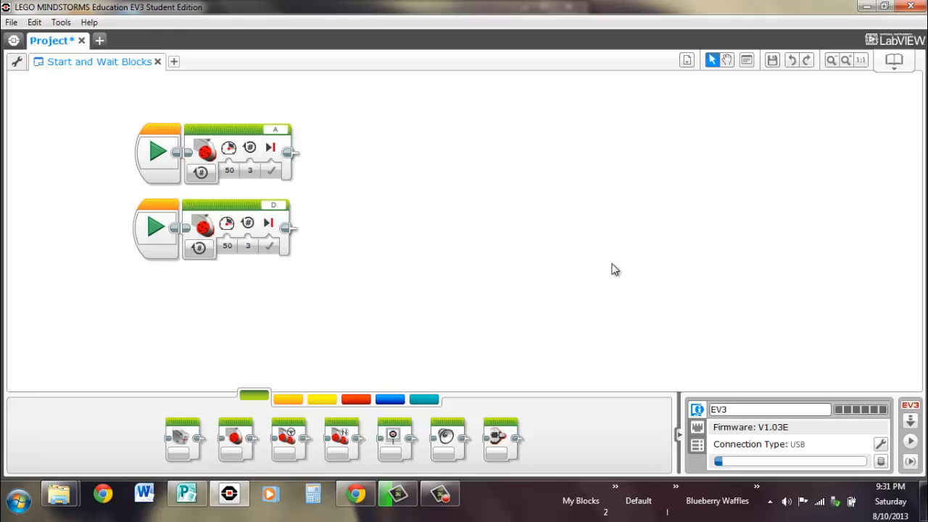
pyautogui.moveTo(362, 337)
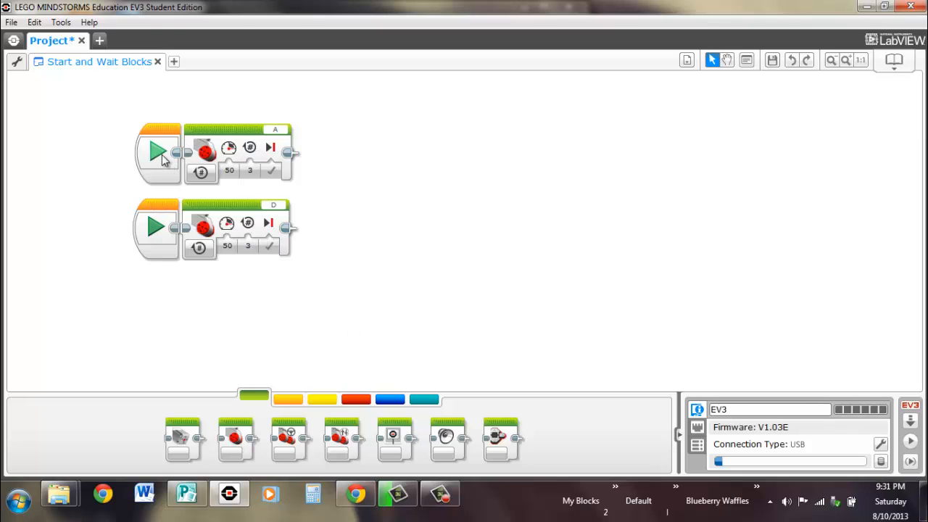
pyautogui.click(157, 152)
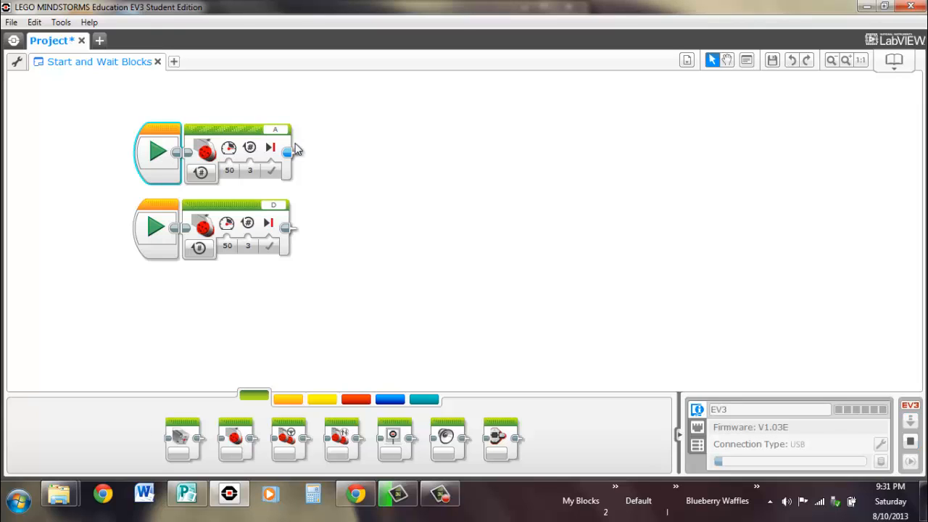
pyautogui.moveTo(259, 139)
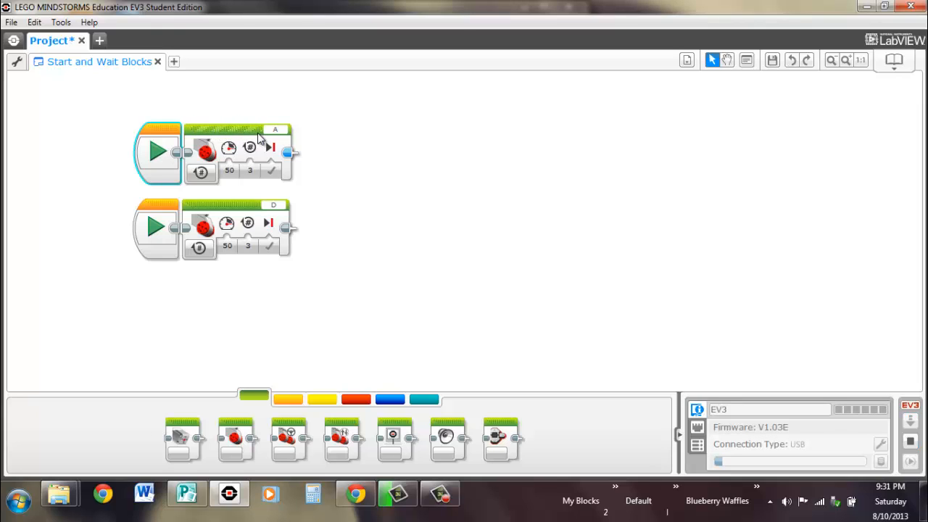
pyautogui.moveTo(457, 145)
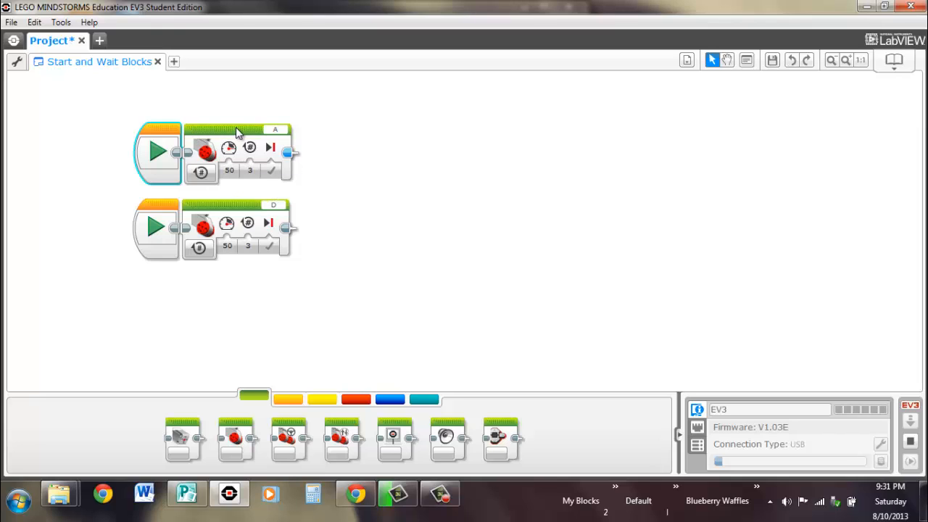
pyautogui.moveTo(277, 138)
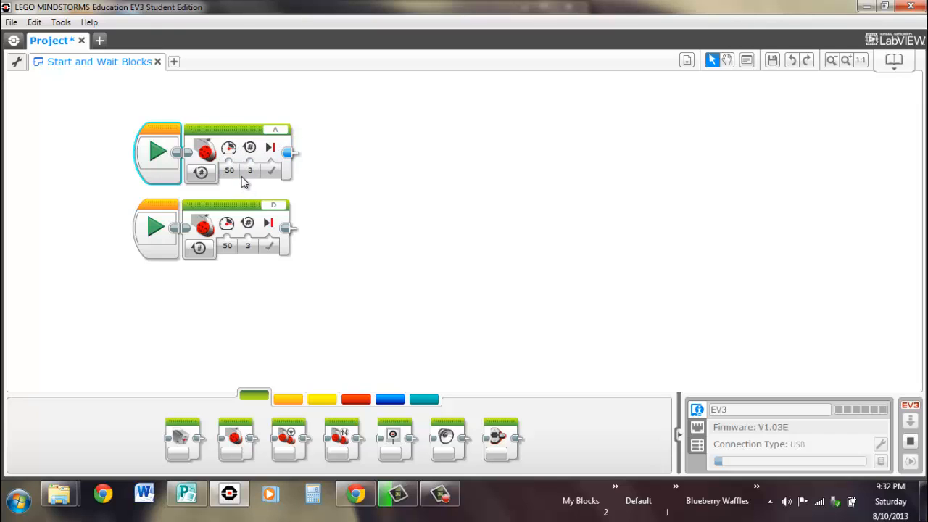
pyautogui.moveTo(270, 148)
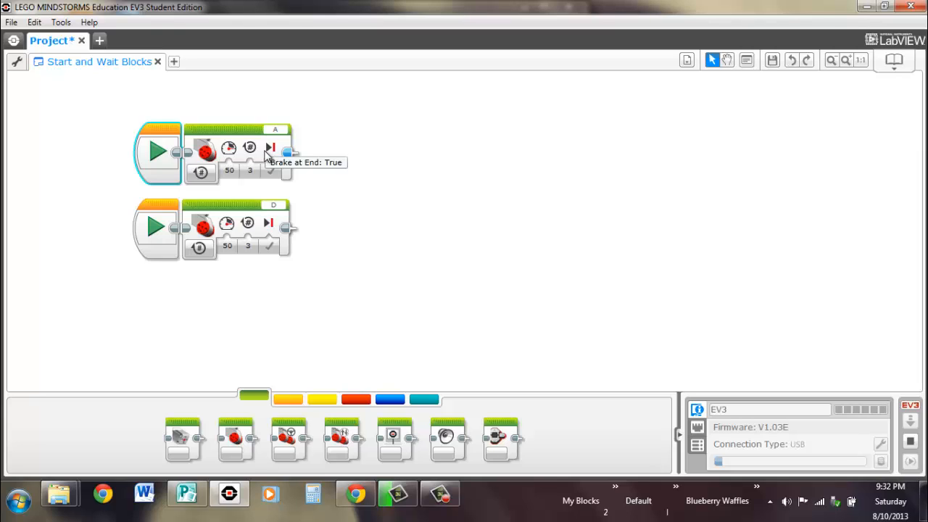
pyautogui.moveTo(158, 153)
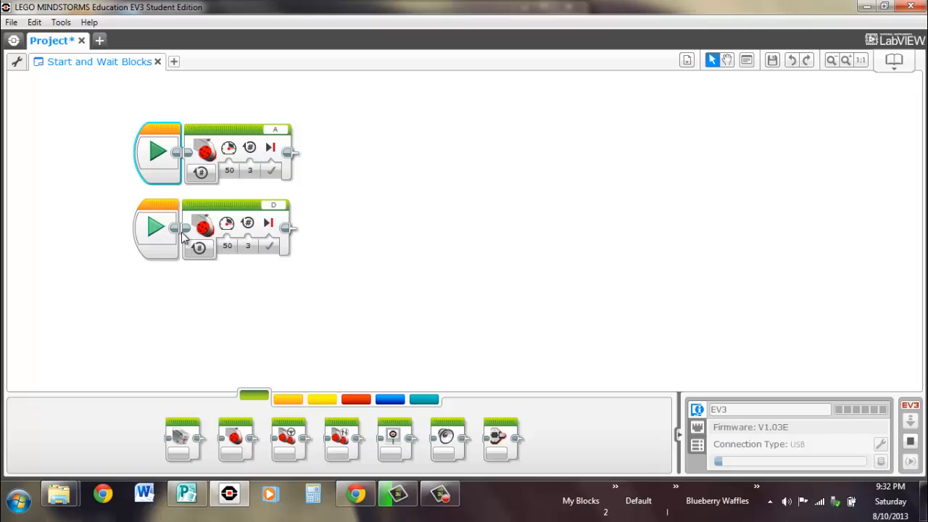
pyautogui.moveTo(232, 230)
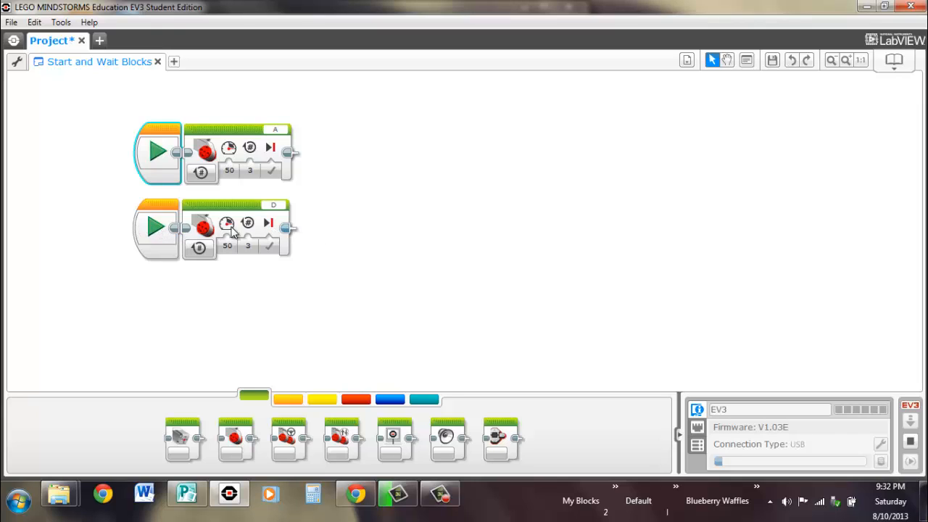
pyautogui.moveTo(179, 246)
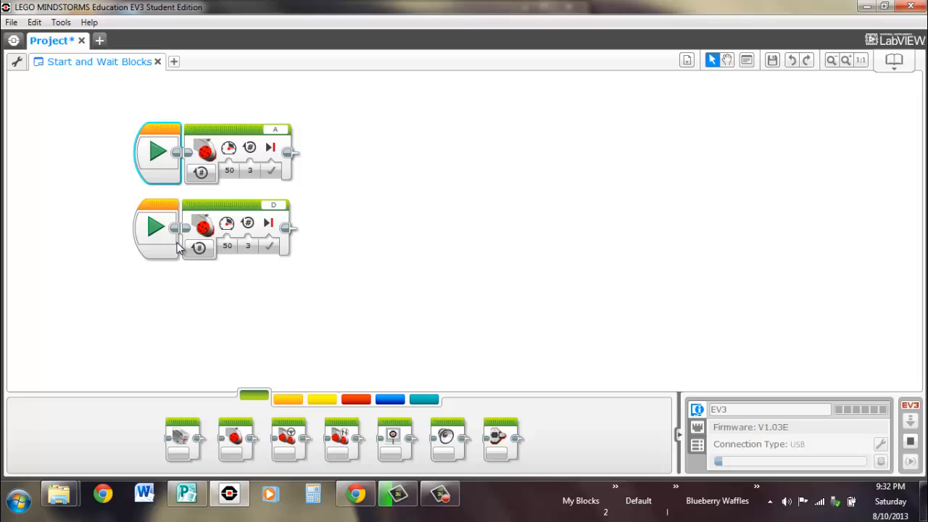
pyautogui.click(157, 229)
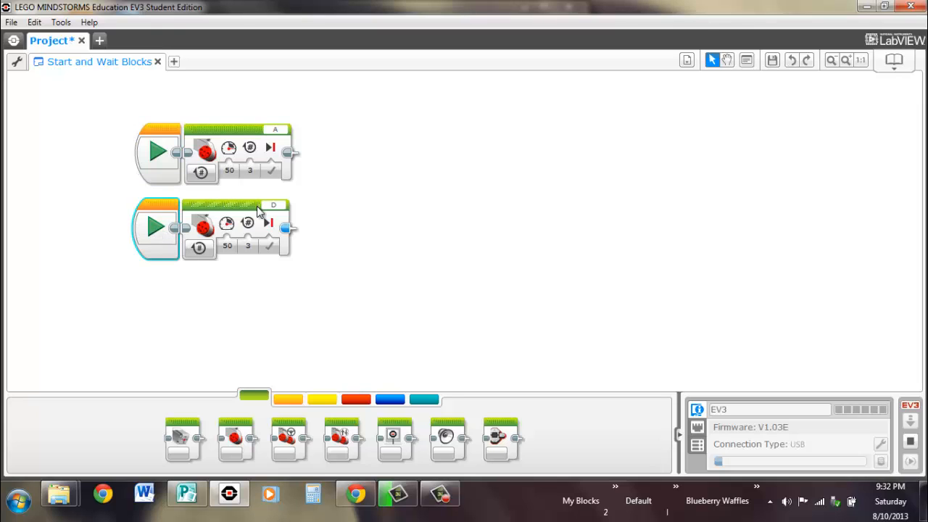
pyautogui.moveTo(250, 260)
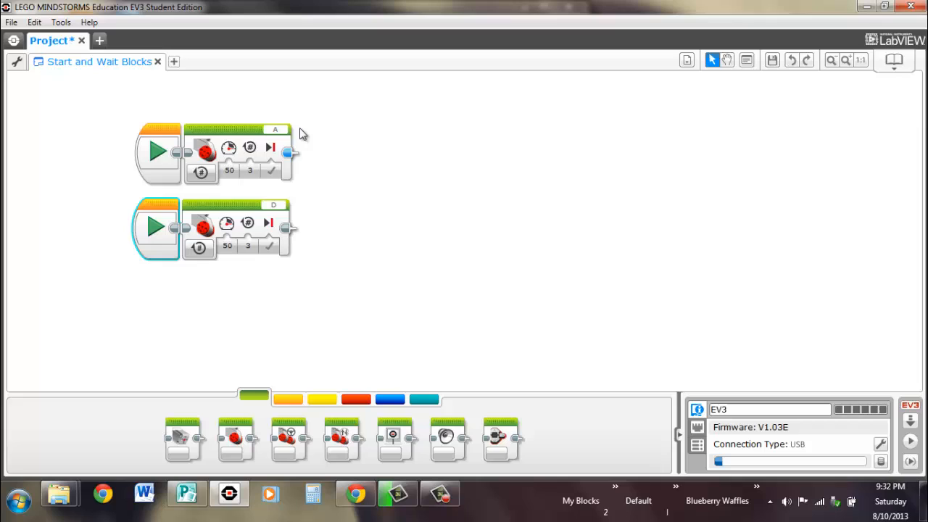
pyautogui.moveTo(223, 133)
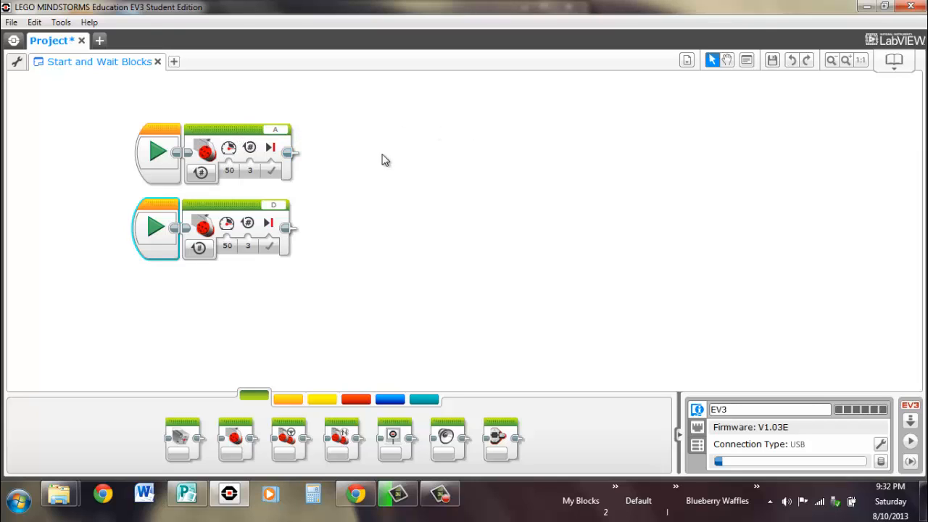
pyautogui.moveTo(502, 135)
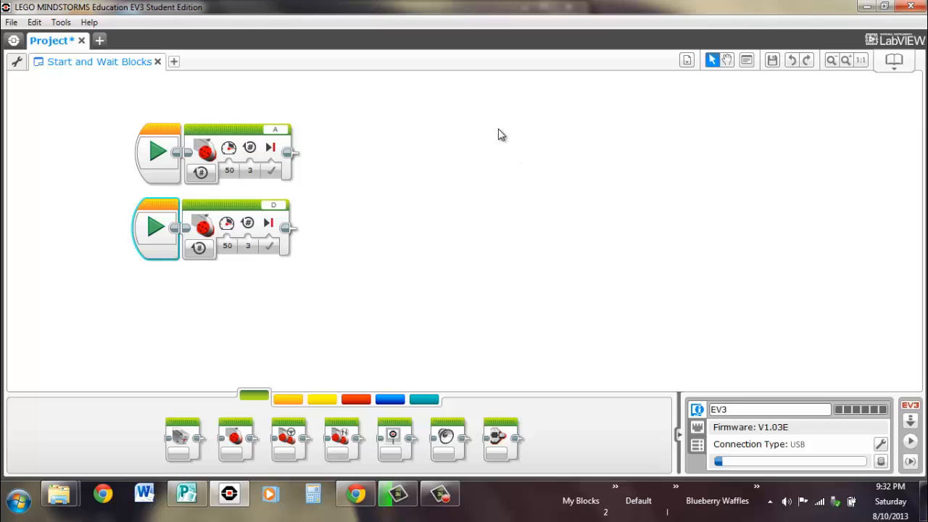
pyautogui.moveTo(602, 116)
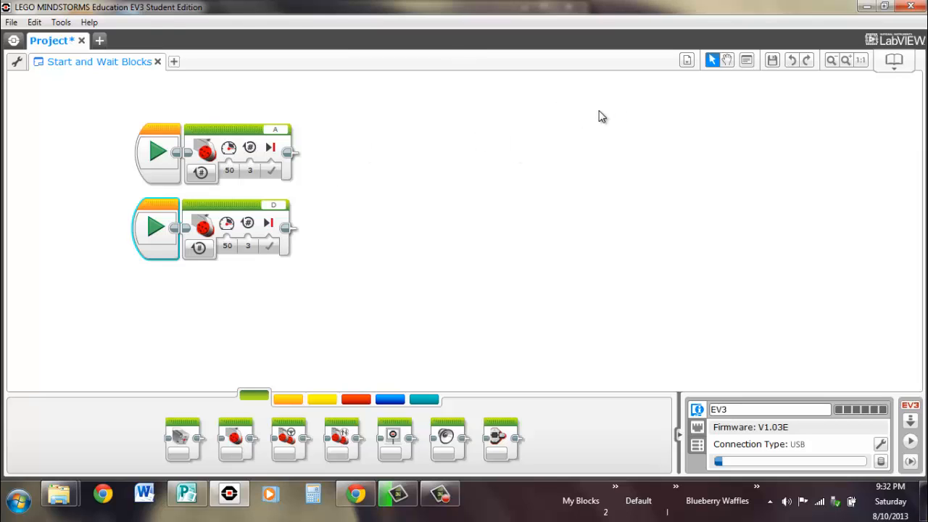
pyautogui.moveTo(611, 177)
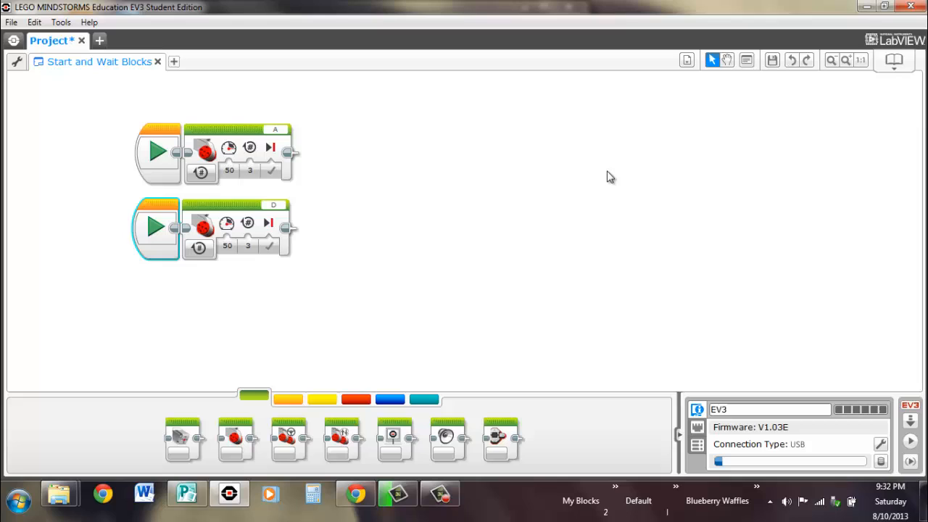
pyautogui.moveTo(478, 214)
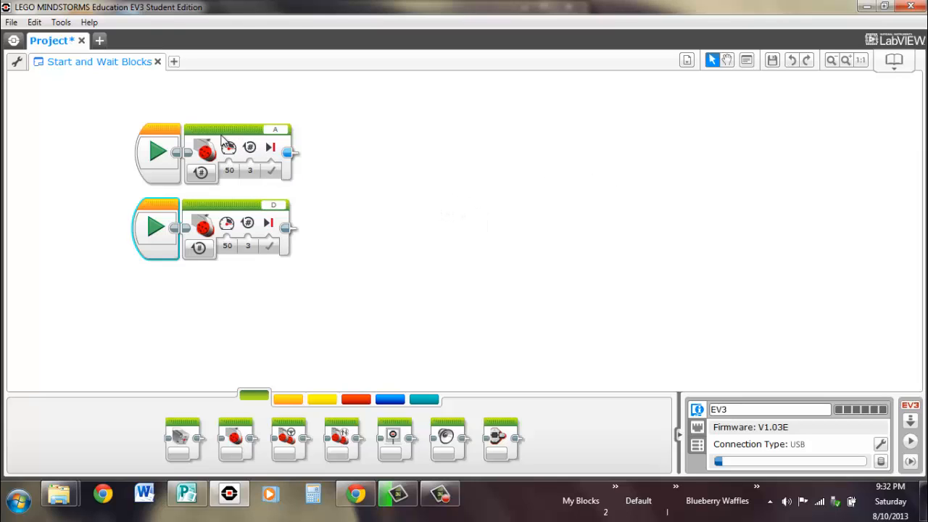
pyautogui.moveTo(249, 147)
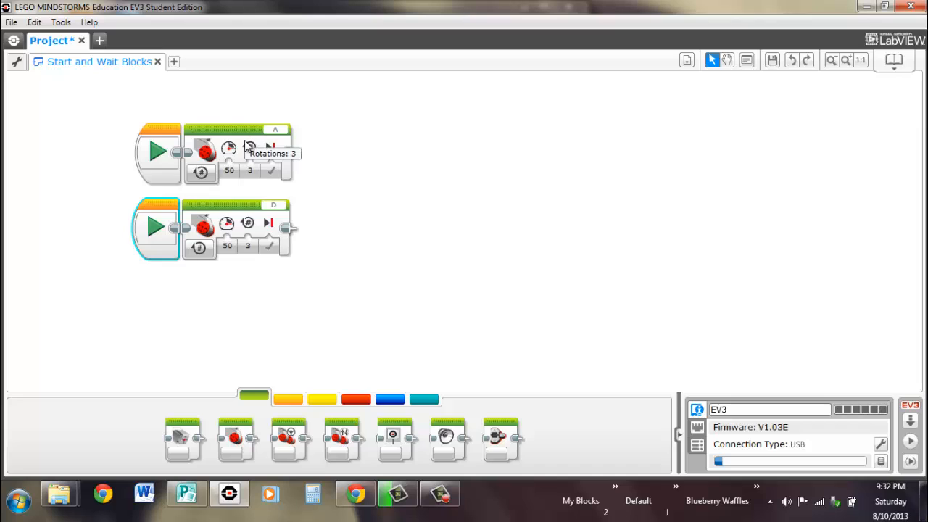
pyautogui.moveTo(262, 139)
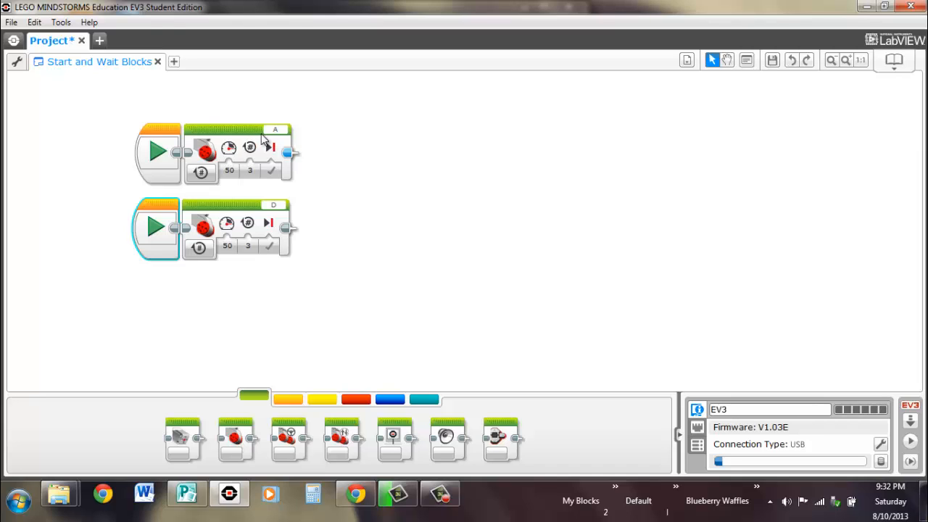
pyautogui.moveTo(235, 137)
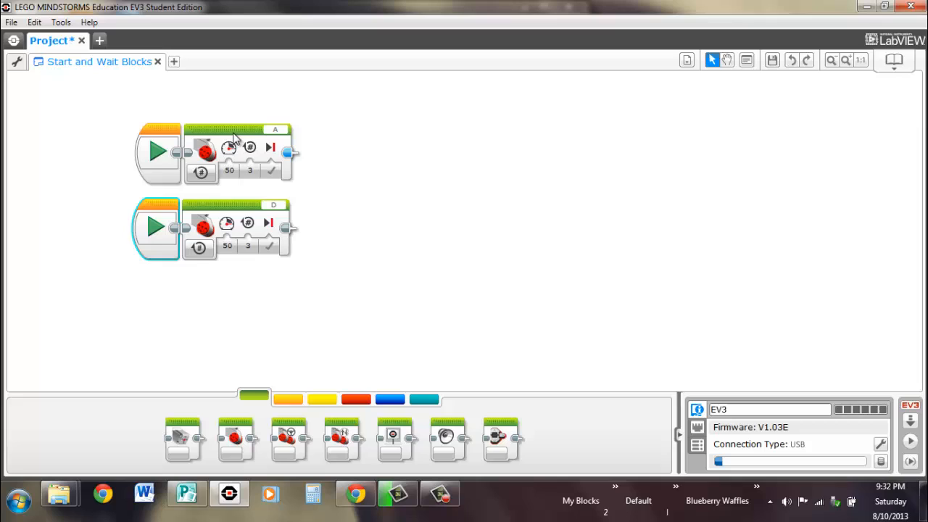
pyautogui.moveTo(192, 206)
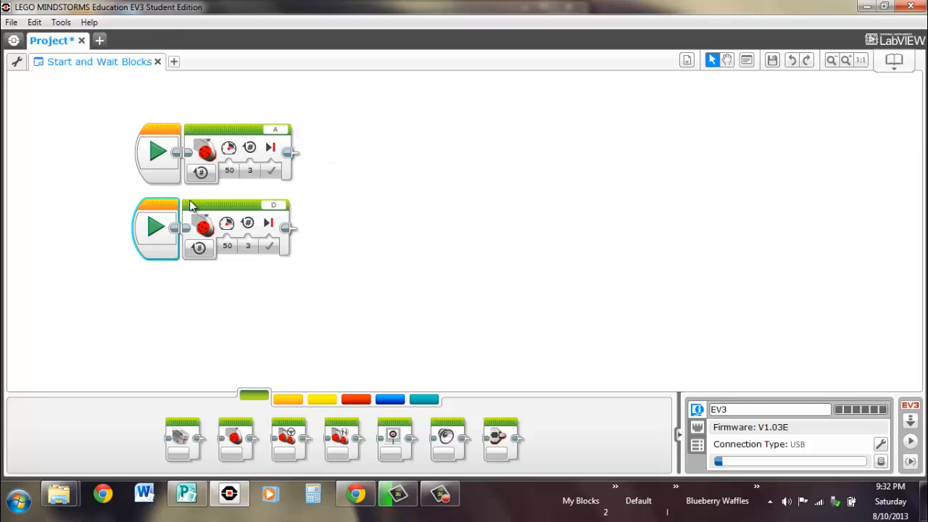
pyautogui.click(270, 170)
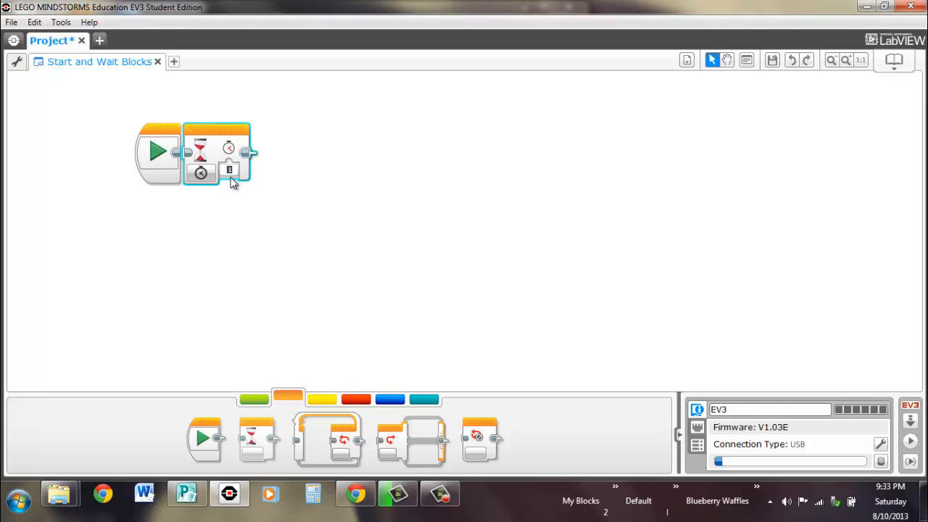
# Step: Deselect the Wait block newly attached after the Start block
pyautogui.click(348, 240)
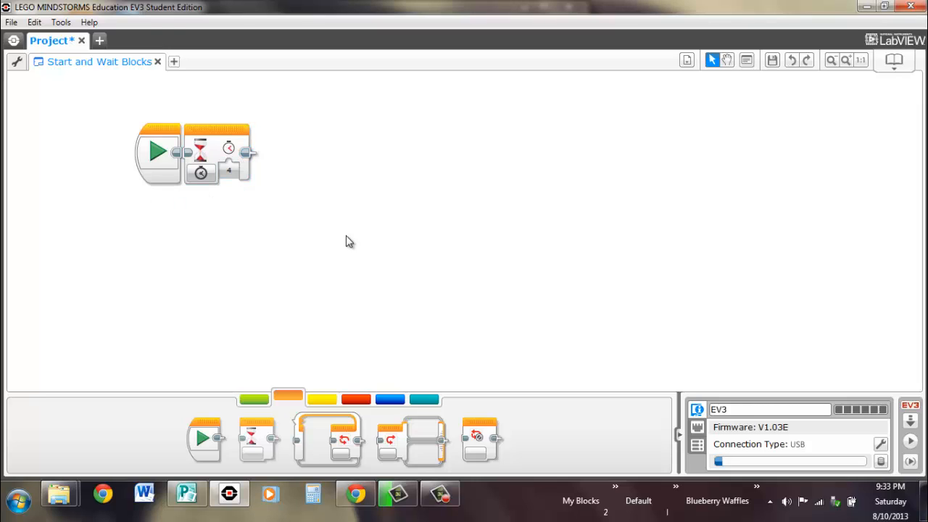
pyautogui.click(200, 174)
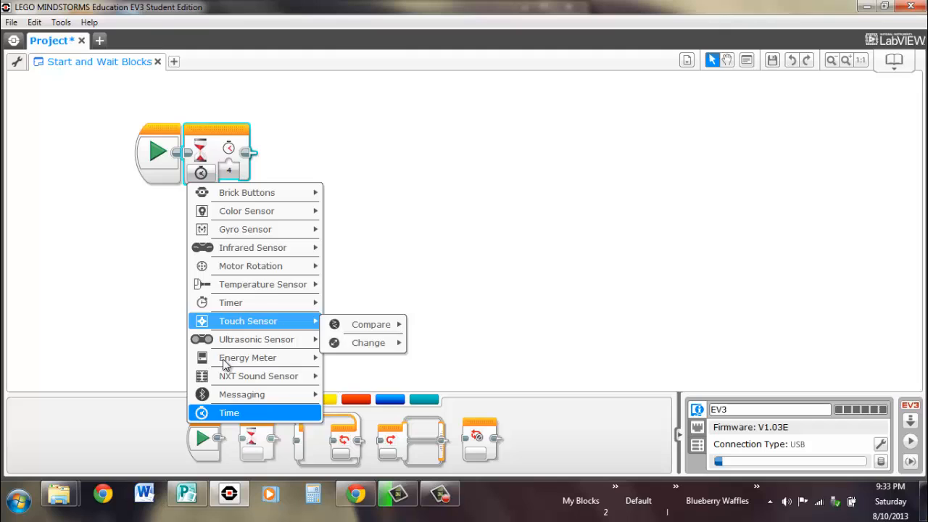
pyautogui.moveTo(247, 210)
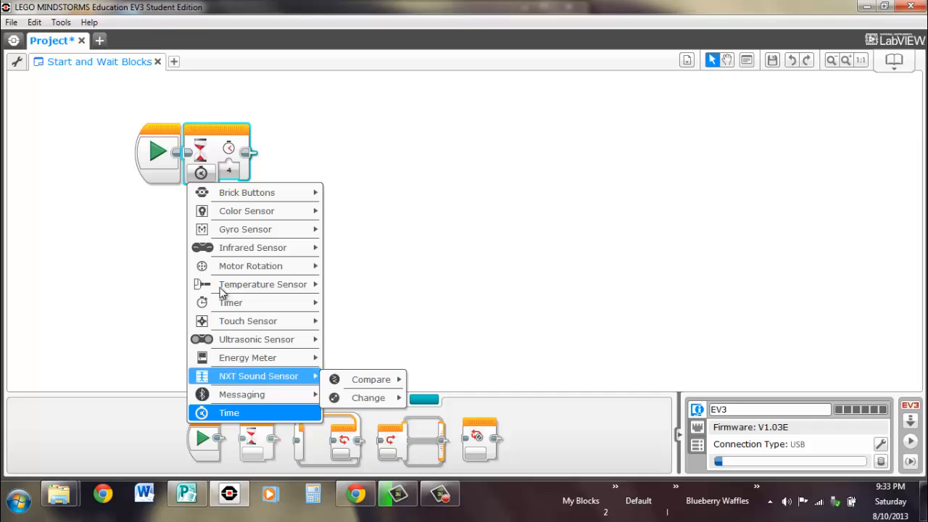
pyautogui.moveTo(247, 192)
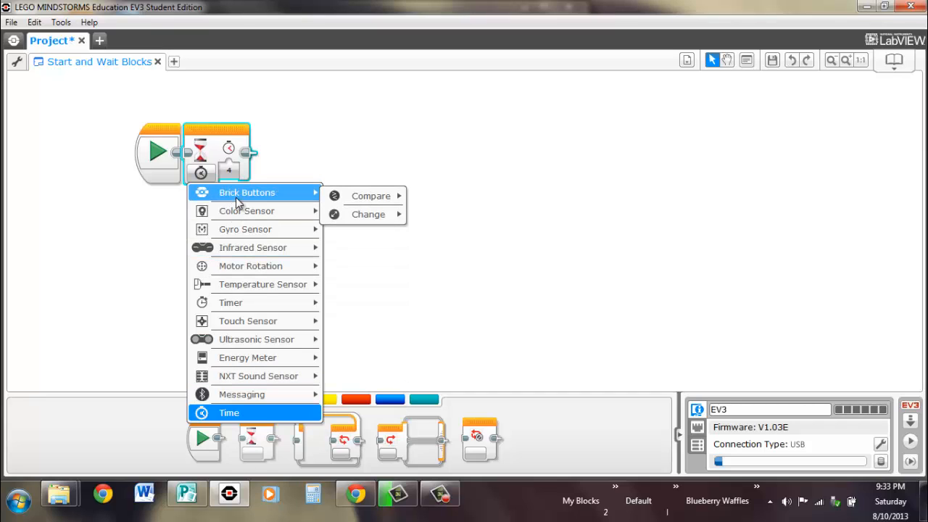
pyautogui.moveTo(249, 266)
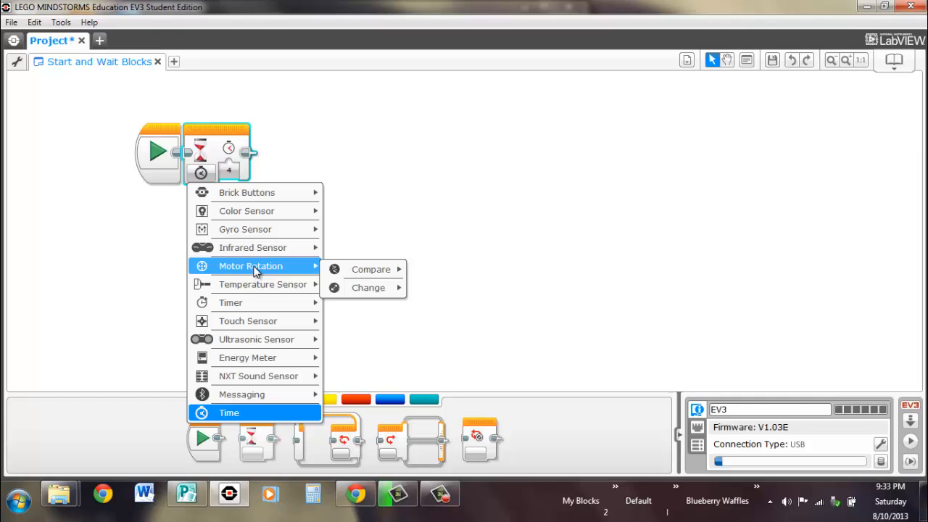
pyautogui.moveTo(252, 247)
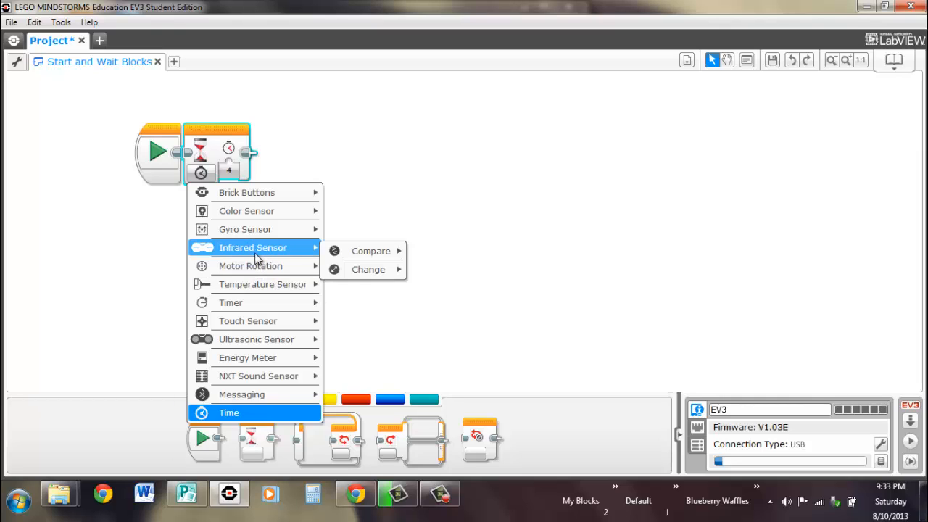
pyautogui.moveTo(252, 192)
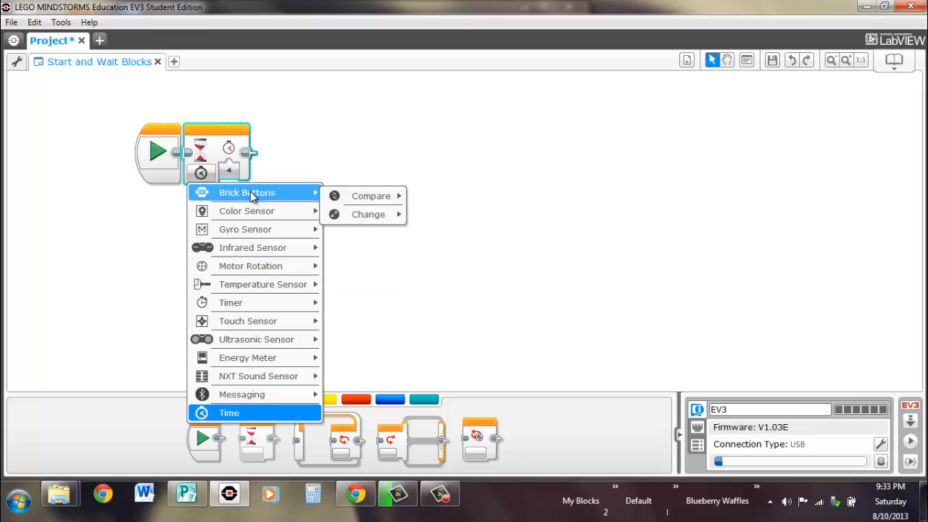
pyautogui.moveTo(240, 395)
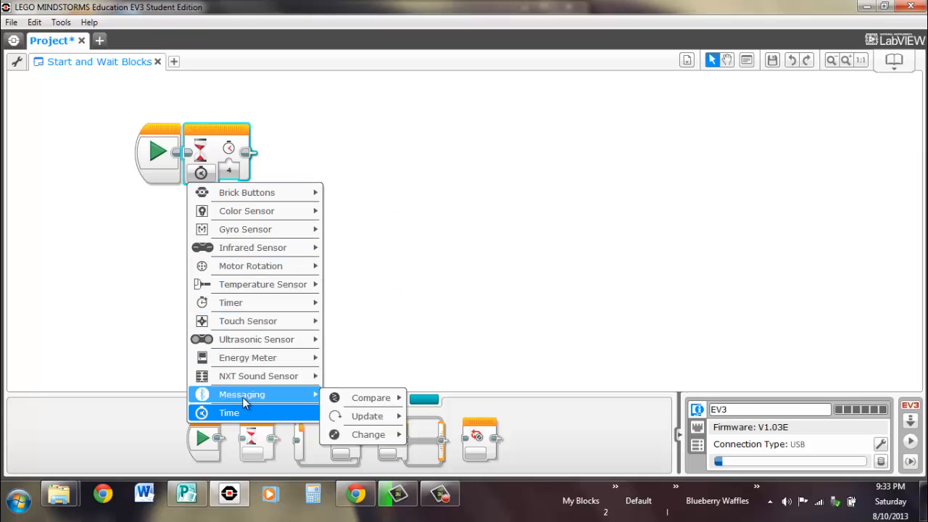
pyautogui.moveTo(245, 229)
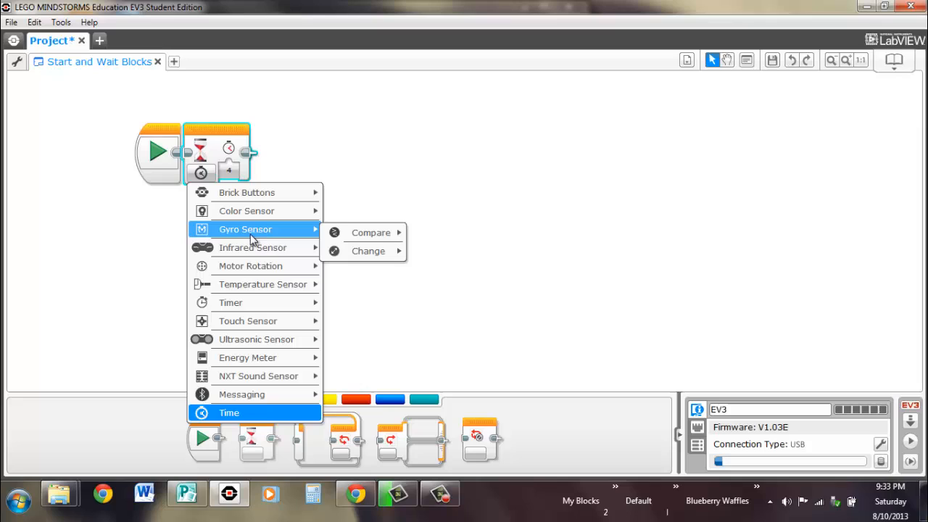
pyautogui.moveTo(241, 238)
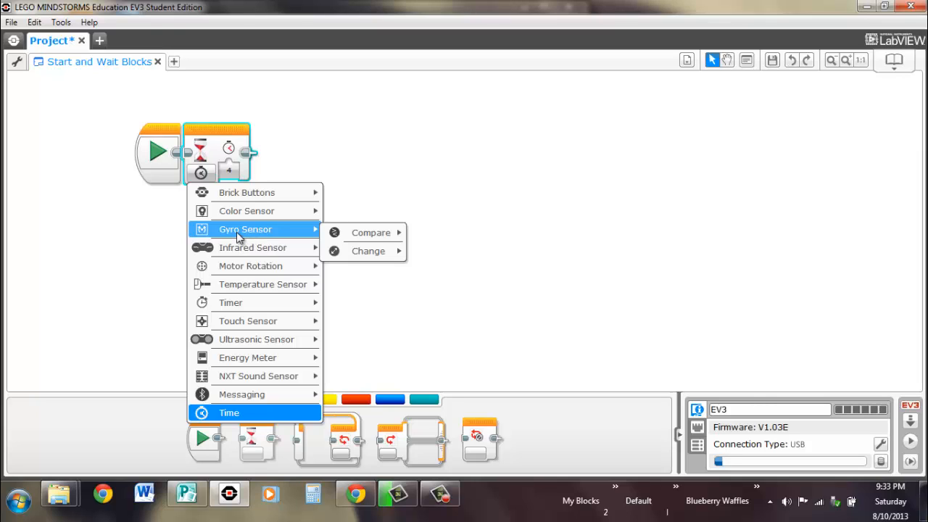
pyautogui.moveTo(242, 277)
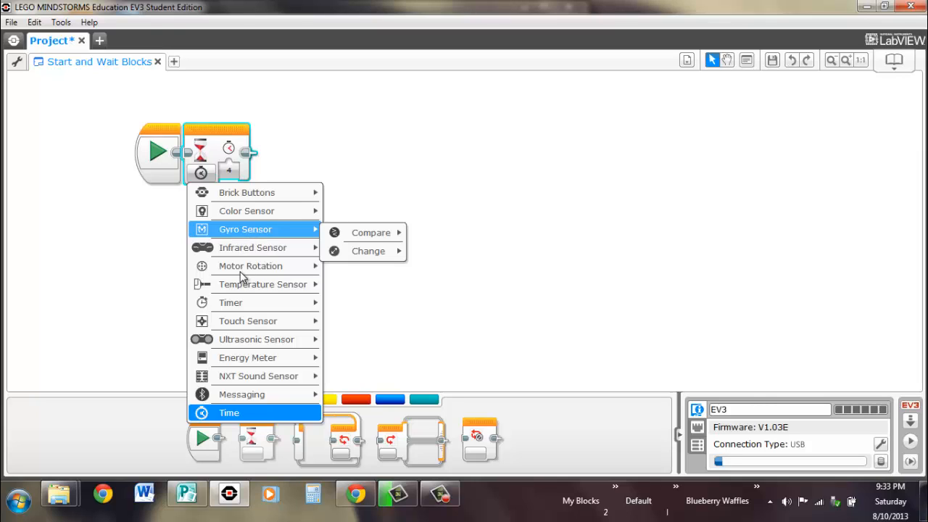
pyautogui.moveTo(246, 356)
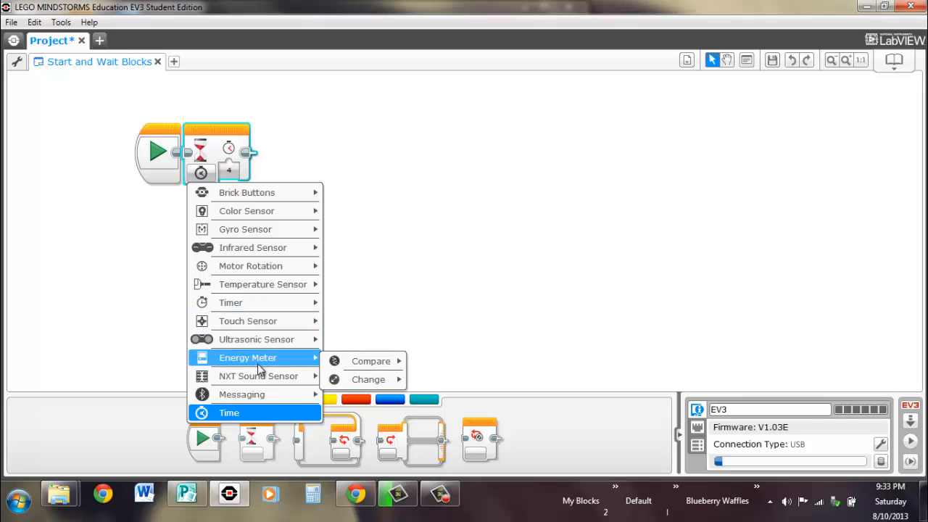
pyautogui.moveTo(255, 339)
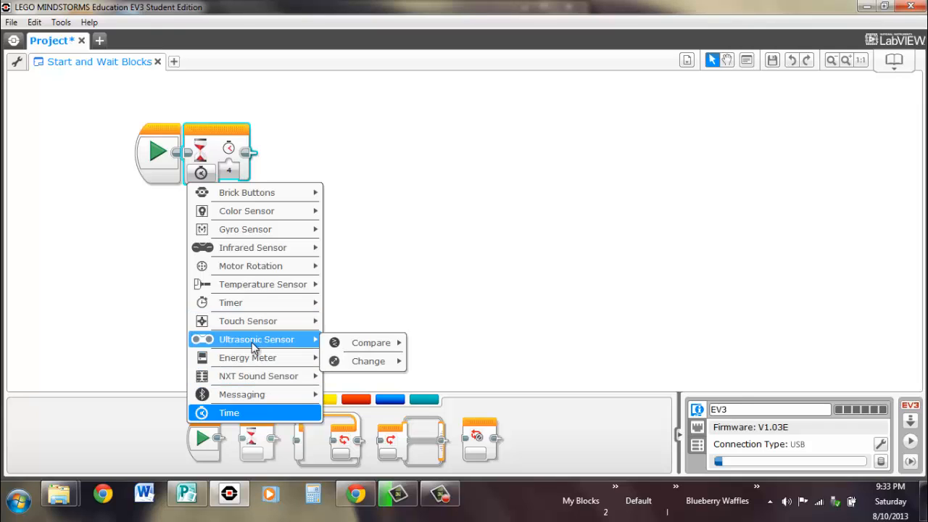
pyautogui.moveTo(247, 320)
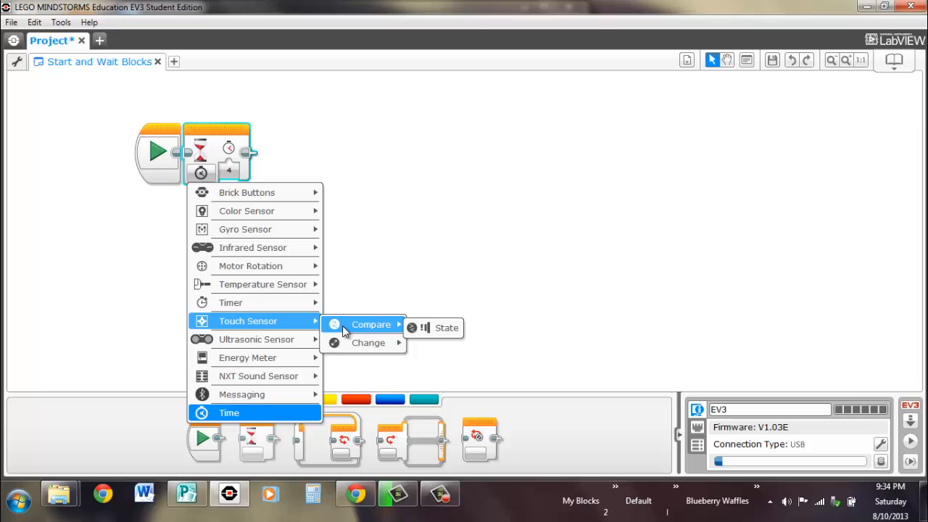
pyautogui.moveTo(369, 342)
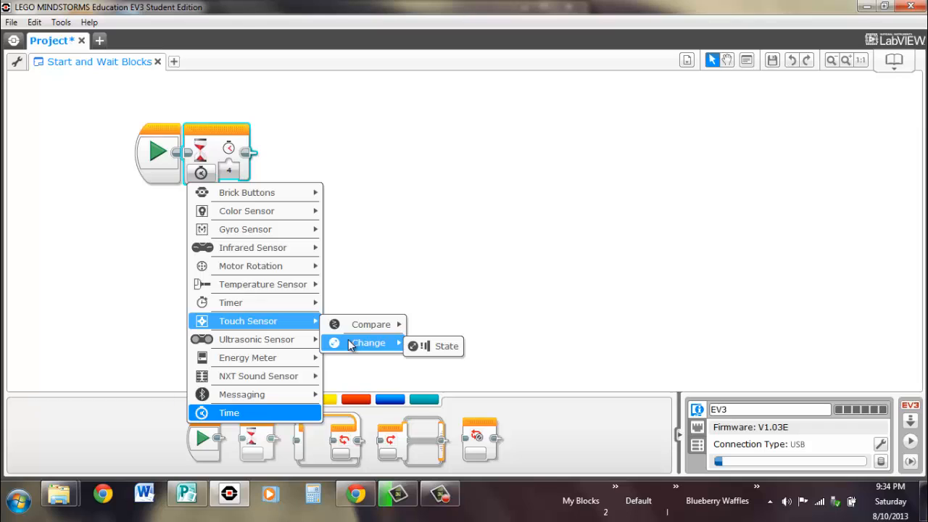
pyautogui.moveTo(337, 339)
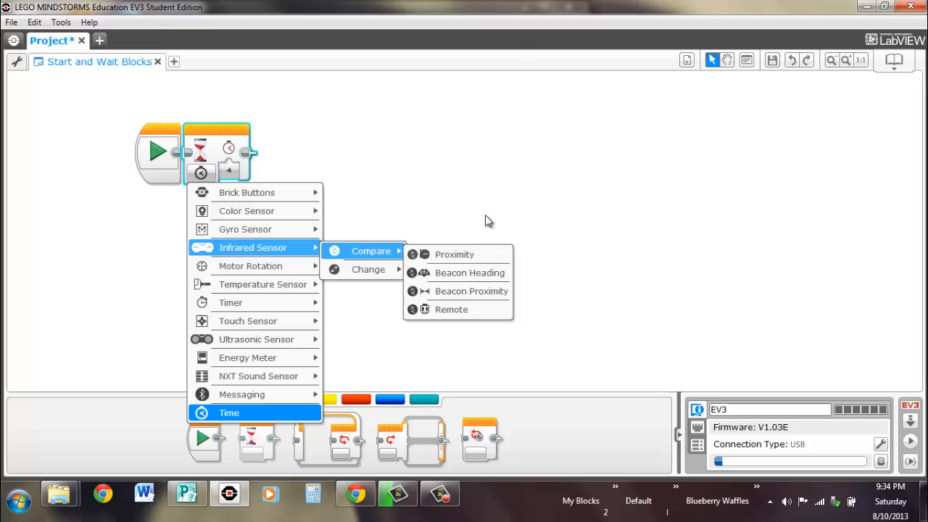
# Step: Dismiss the Wait block's mode menu without choosing a sensor option
pyautogui.click(275, 181)
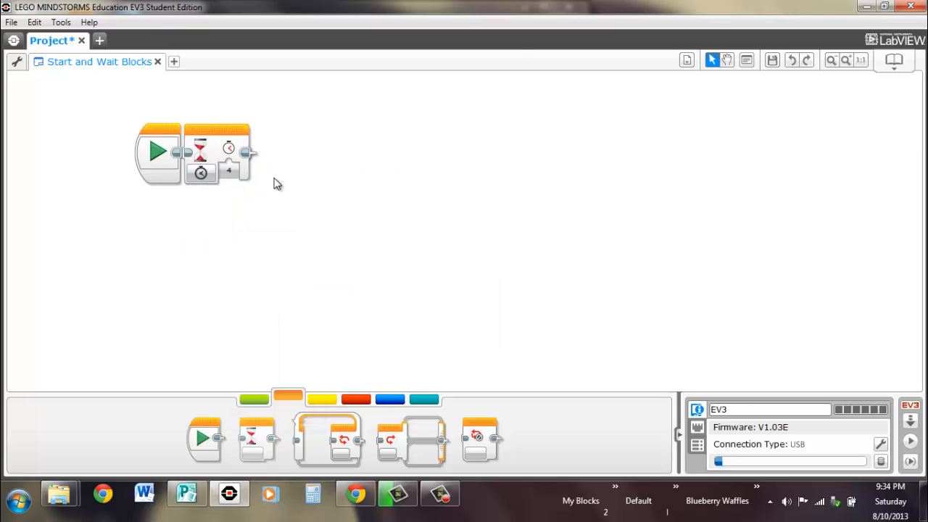
pyautogui.click(229, 150)
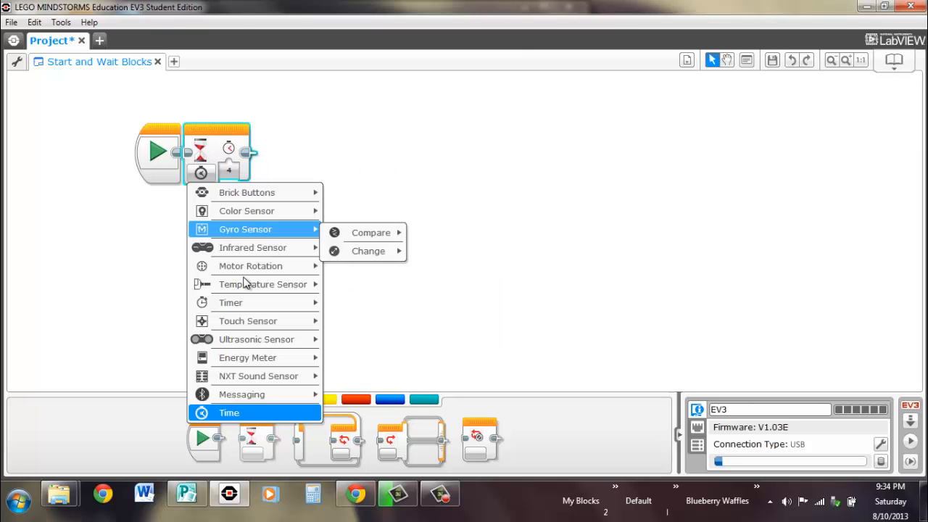
pyautogui.moveTo(250, 266)
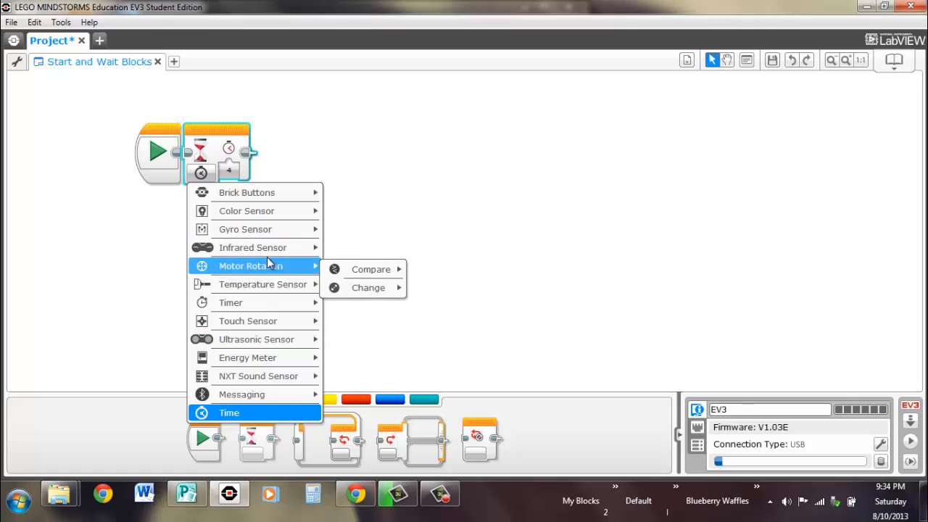
pyautogui.moveTo(254, 303)
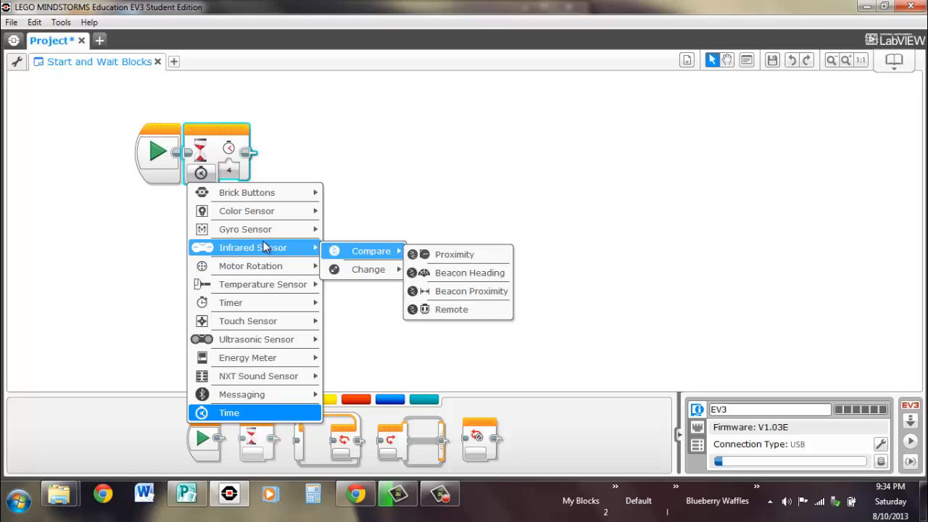
pyautogui.moveTo(255, 255)
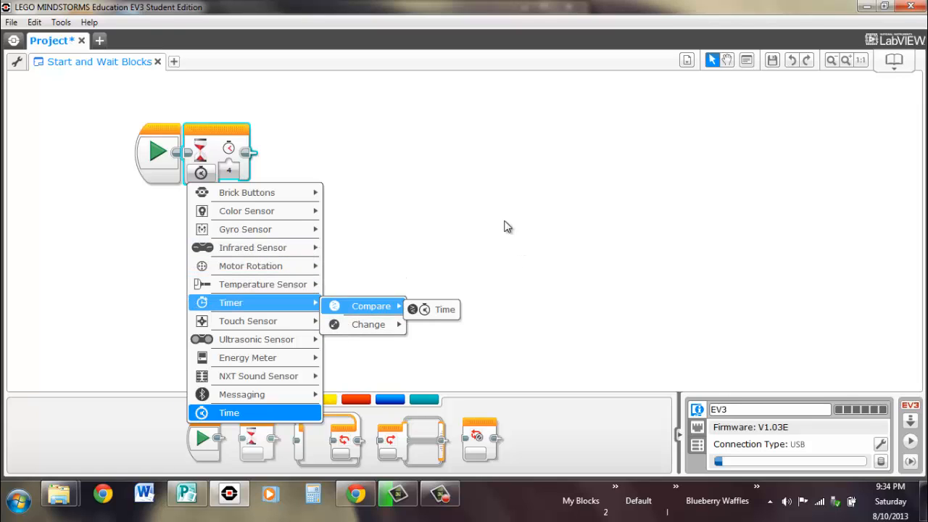
pyautogui.click(446, 213)
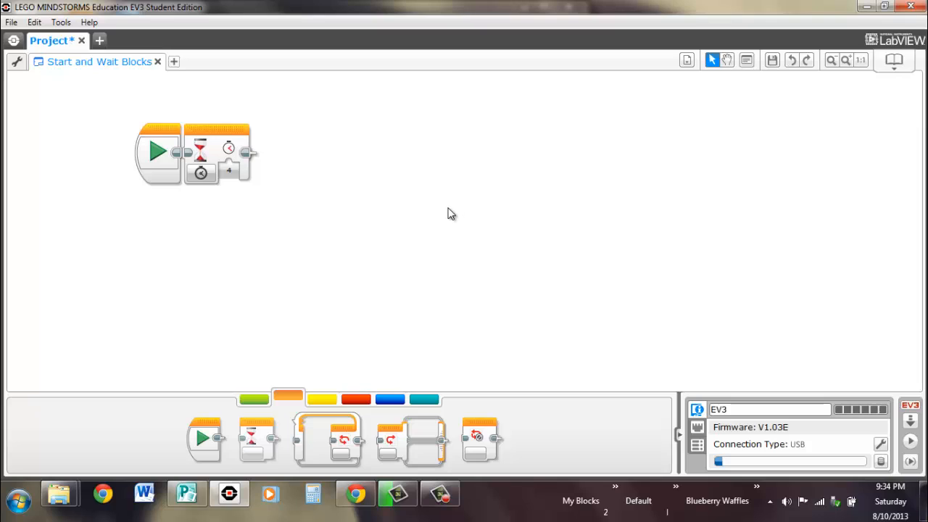
pyautogui.moveTo(450, 203)
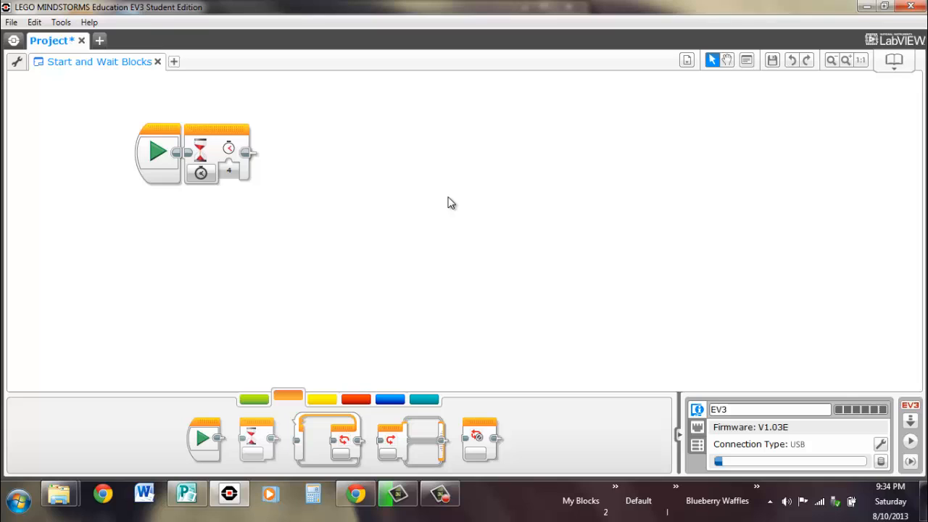
pyautogui.moveTo(443, 194)
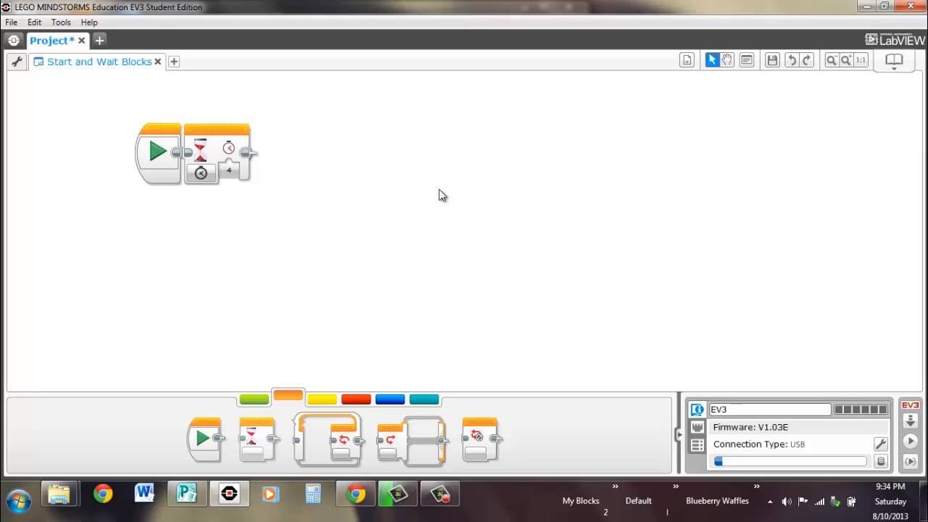
# Step: Show the green Action blocks in the programming palette
pyautogui.click(254, 399)
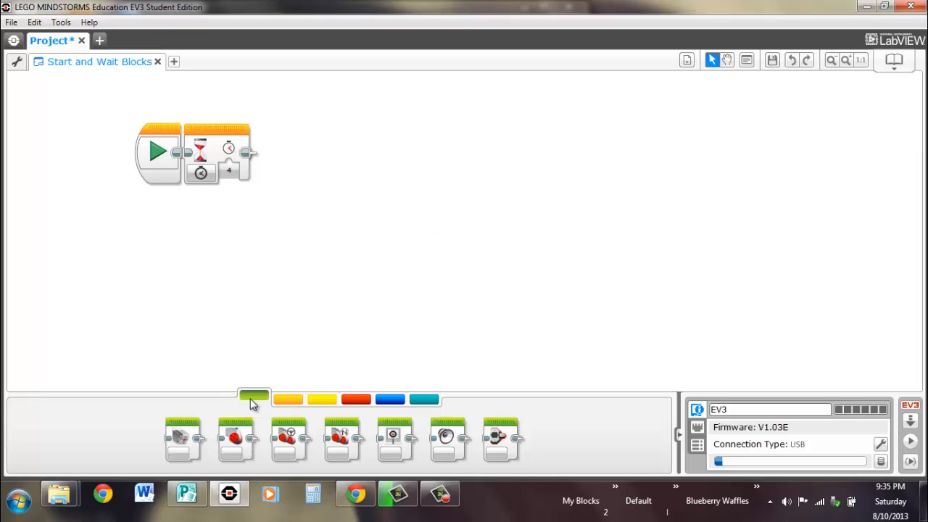